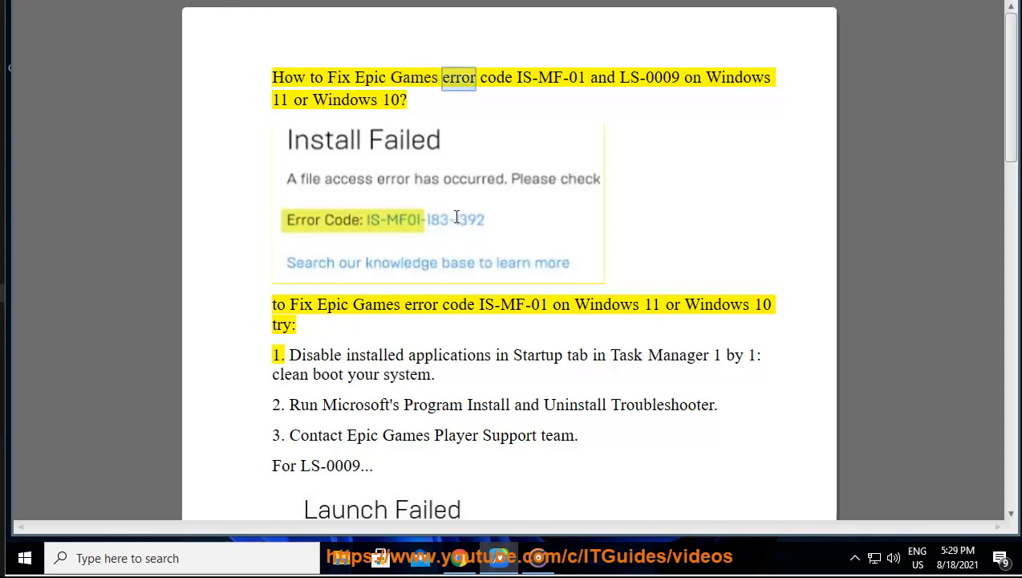
Highlight the title words and step 1's 'disable startup apps in Task Manager' advice for IS-MF-01.
{"action": "double_click", "coordinate": [648, 77]}
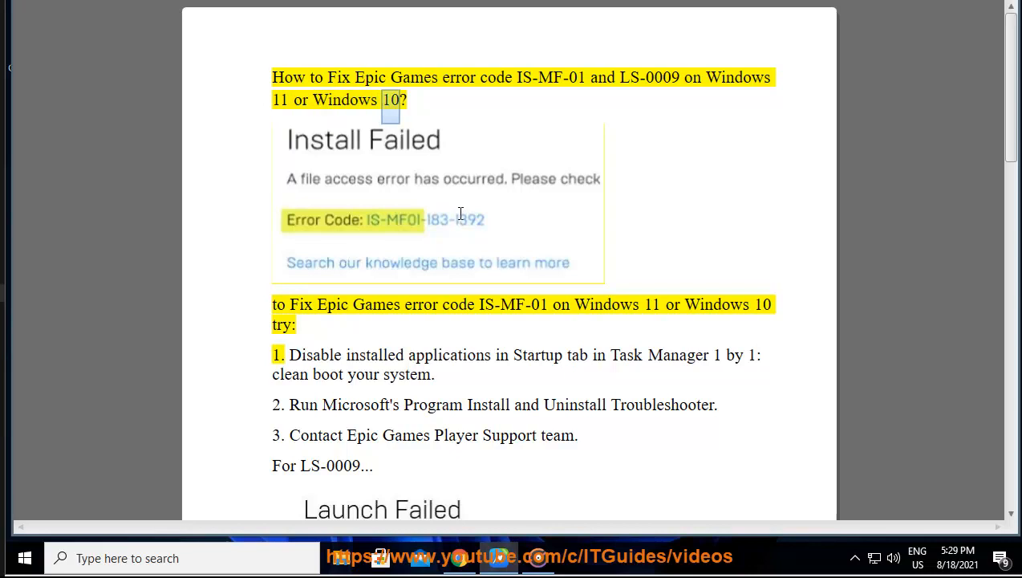
{"action": "double_click", "coordinate": [514, 305]}
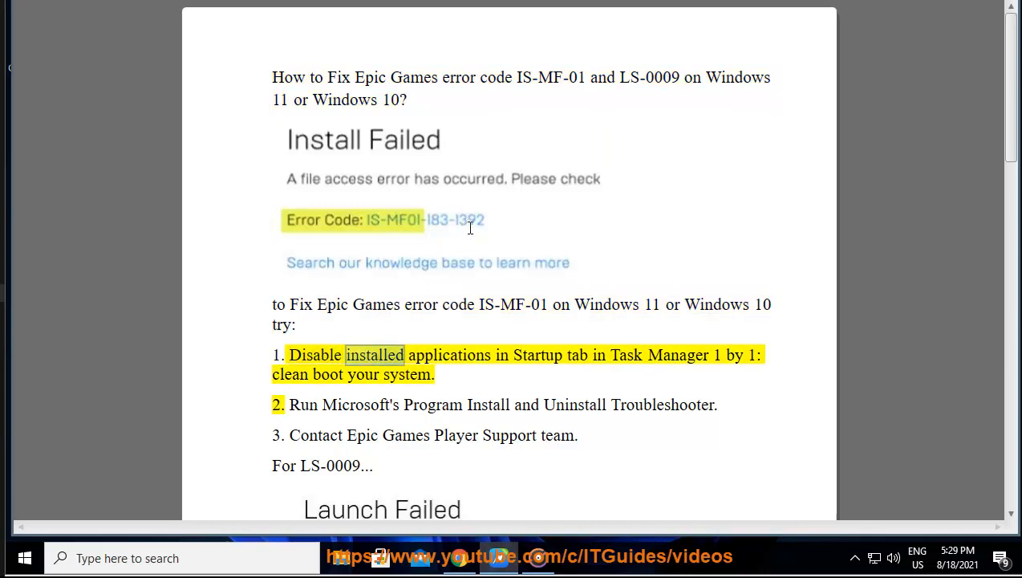
{"action": "double_click", "coordinate": [677, 354]}
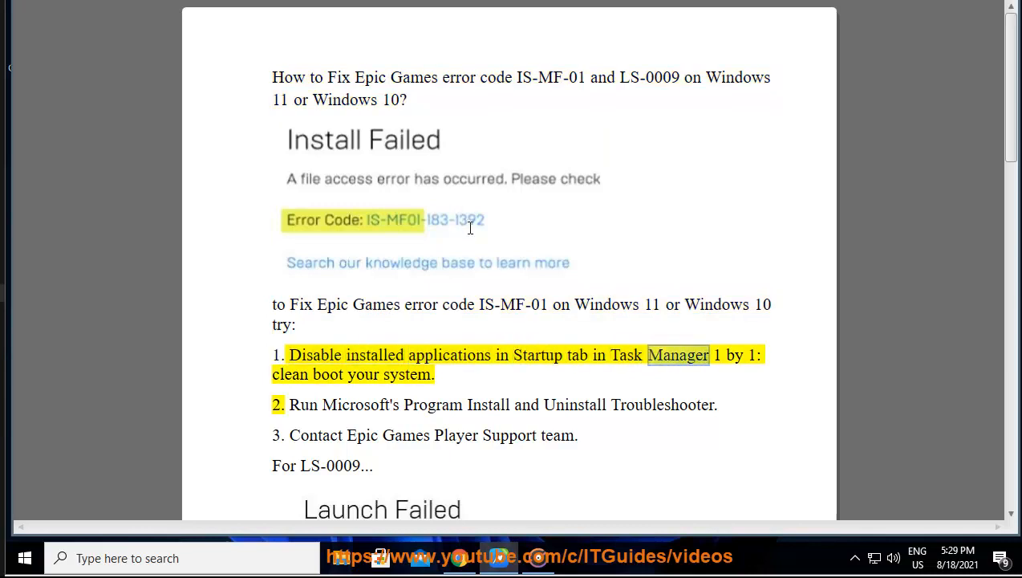
{"action": "double_click", "coordinate": [408, 374]}
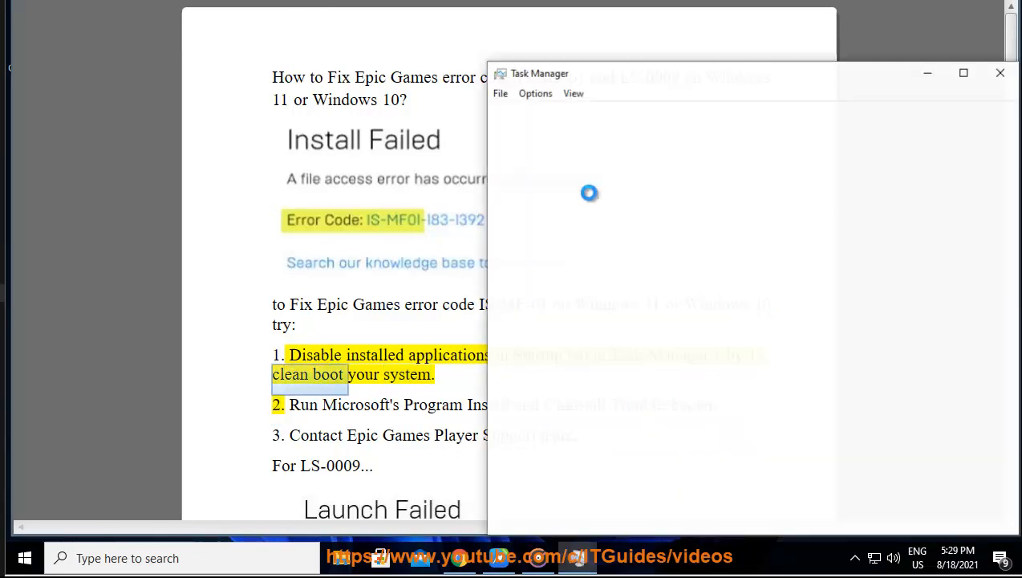
Run MSCONFIG and show the Services list with all Microsoft services hidden.
{"action": "left_click", "coordinate": [680, 112]}
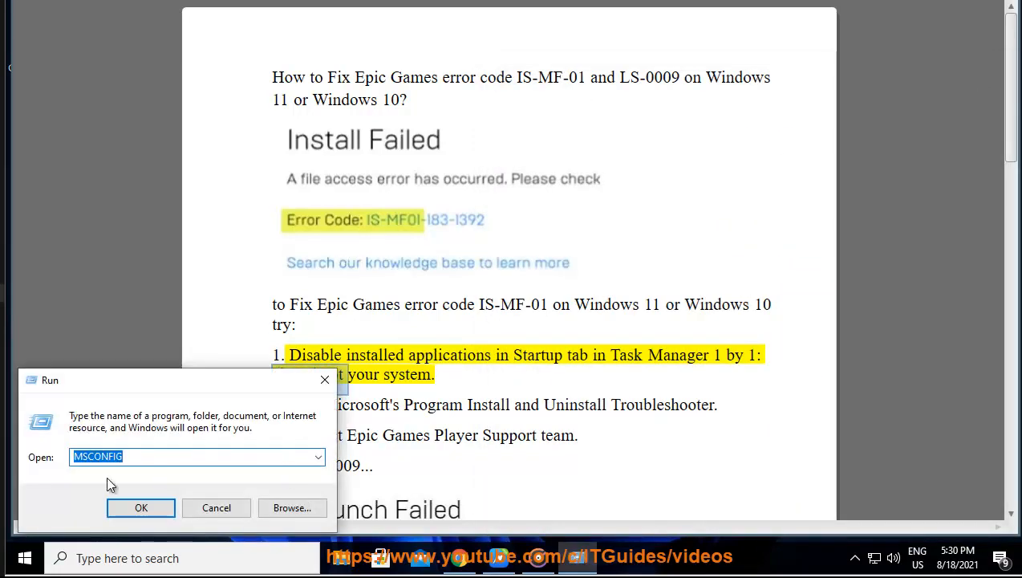
{"action": "left_click", "coordinate": [141, 507]}
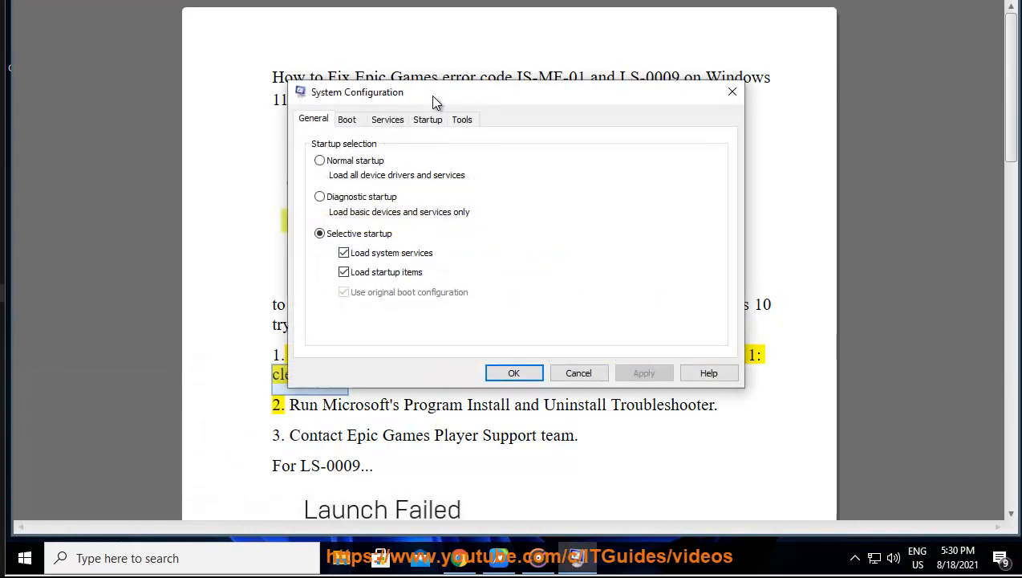
{"action": "left_click", "coordinate": [389, 119]}
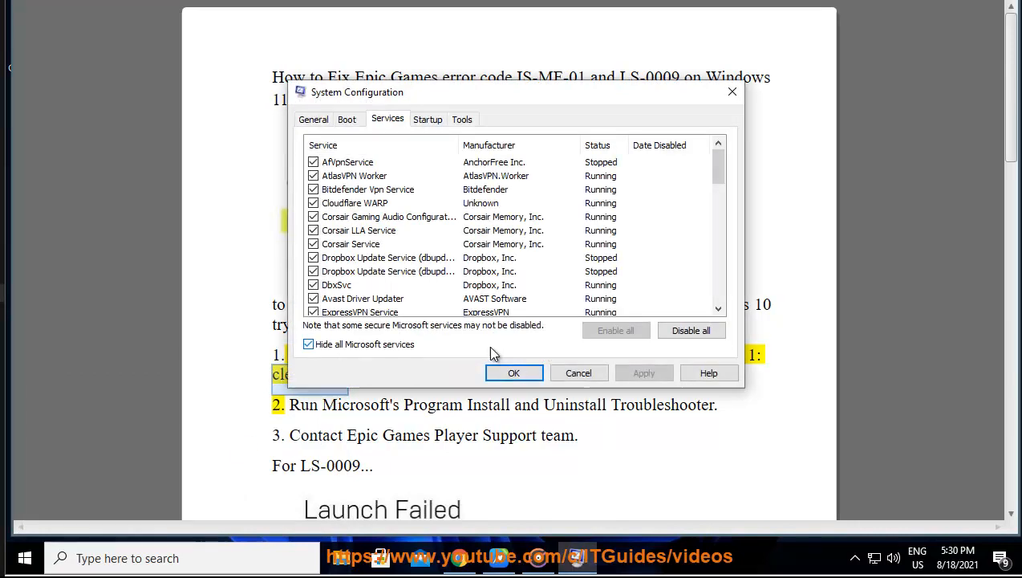
{"action": "left_click", "coordinate": [690, 330]}
{"action": "type", "text": "CLEAN BOO"}
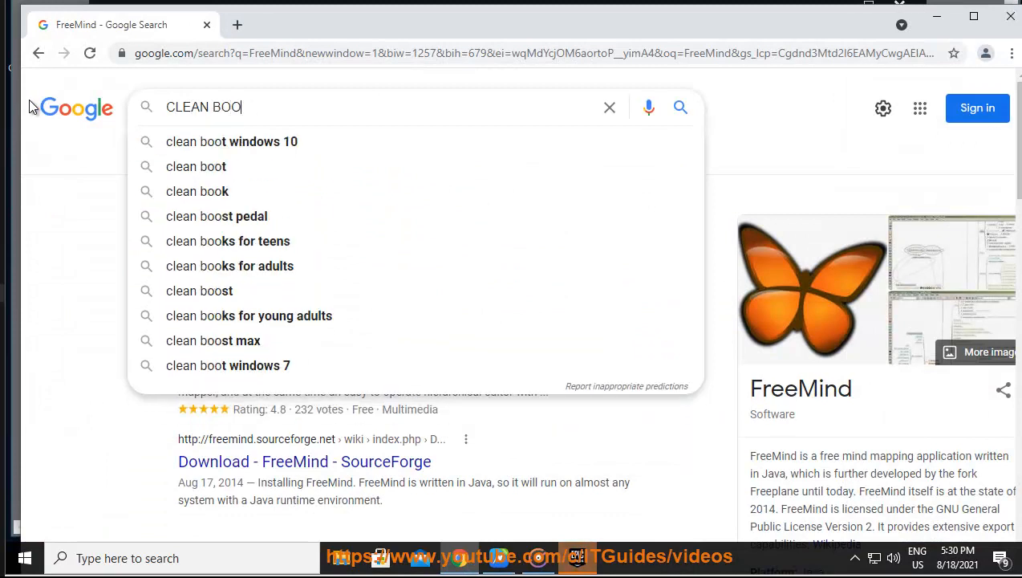
Search 'clean boot windows 10' and reach Microsoft Support's clean boot guide, then return to the document.
{"action": "left_click", "coordinate": [231, 142]}
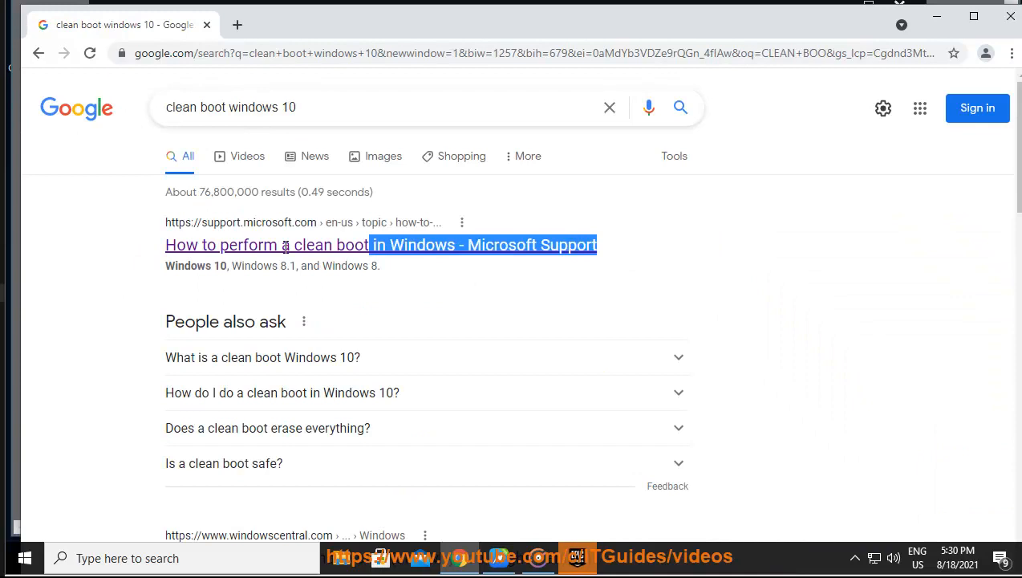
{"action": "left_click", "coordinate": [973, 16]}
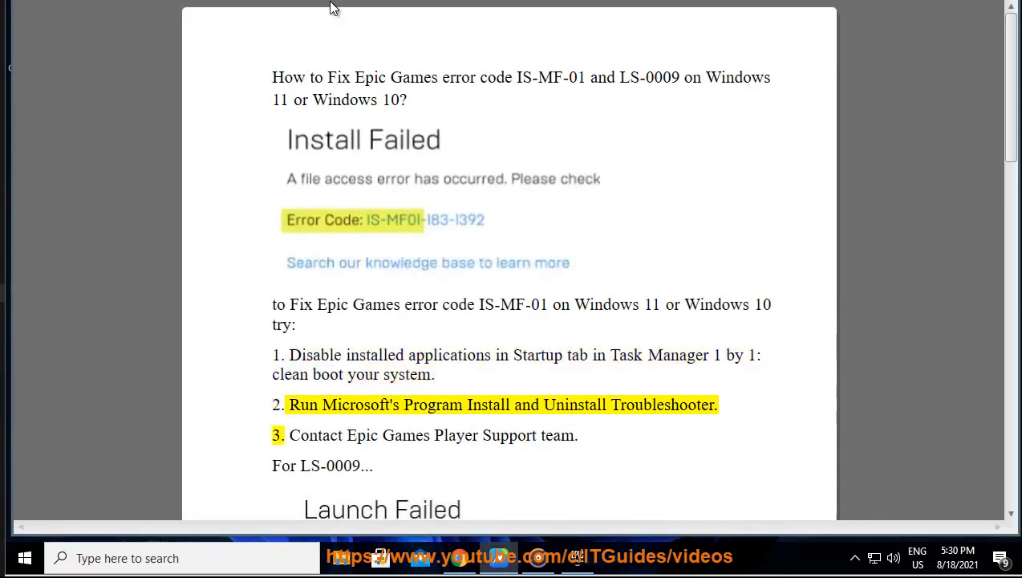
Highlight step 2 and search Google for 'Program Install and Uninstall Troubleshooter'.
{"action": "double_click", "coordinate": [661, 405]}
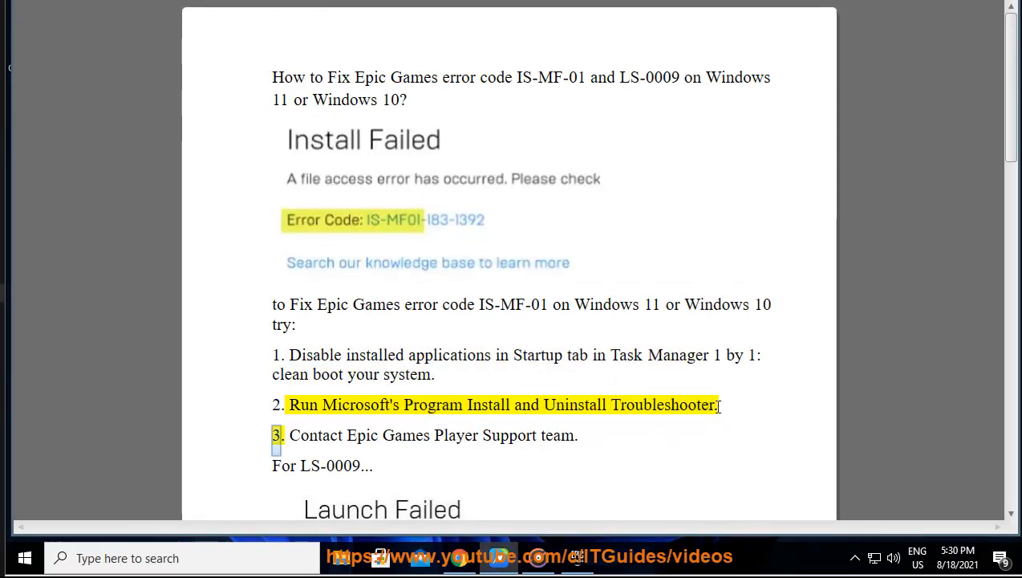
{"action": "left_click_drag", "start_coordinate": [402, 405], "coordinate": [715, 414]}
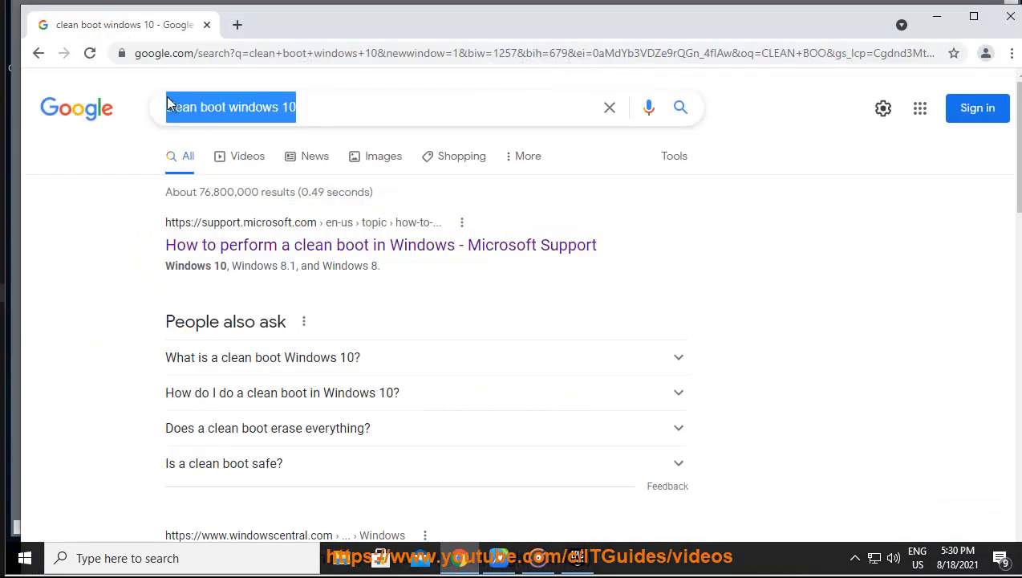
{"action": "type", "text": "Program Install and Uninstall Troubleshooter"}
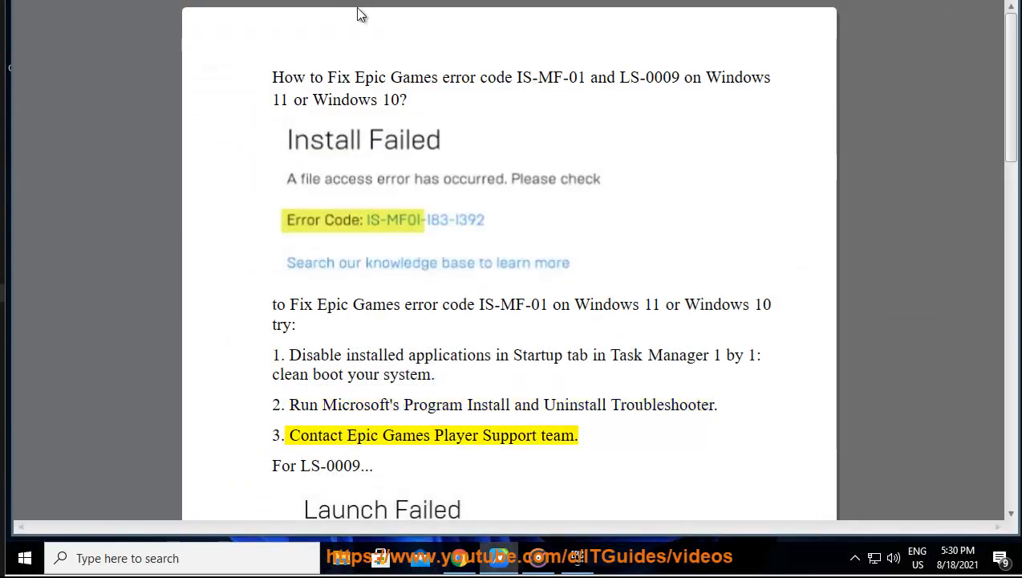
Read the LS-0009 fixes — restart PC, verify game — down to Plan B's uninstall-and-reinstall step.
{"action": "double_click", "coordinate": [556, 435]}
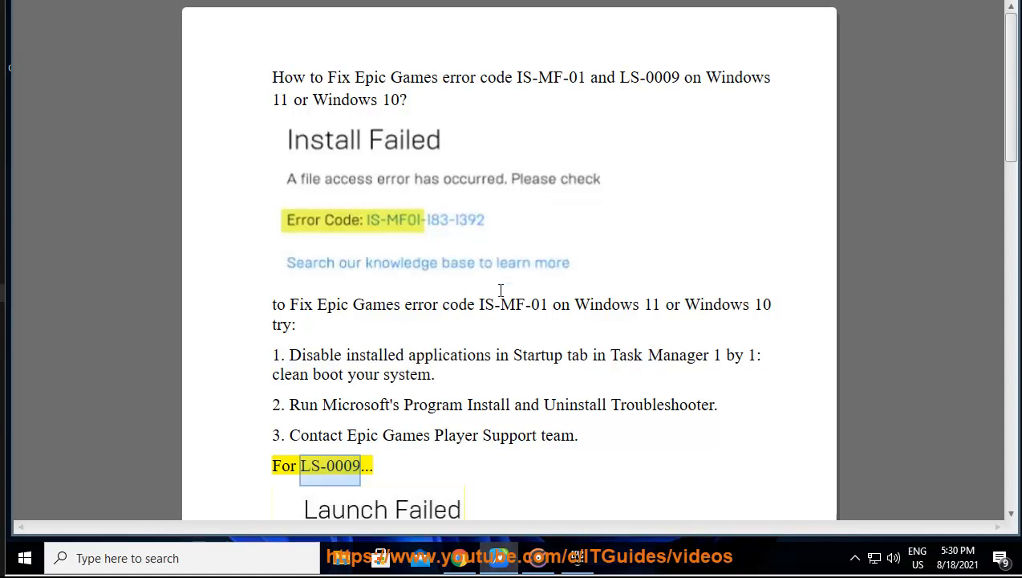
{"action": "scroll", "scroll_direction": "down", "scroll_amount": 3}
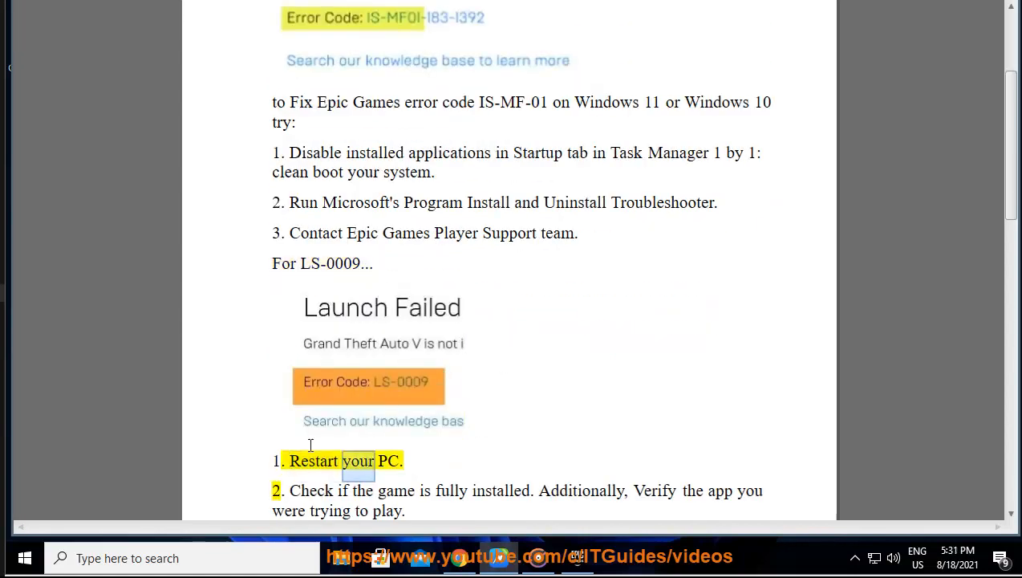
{"action": "left_click", "coordinate": [24, 558]}
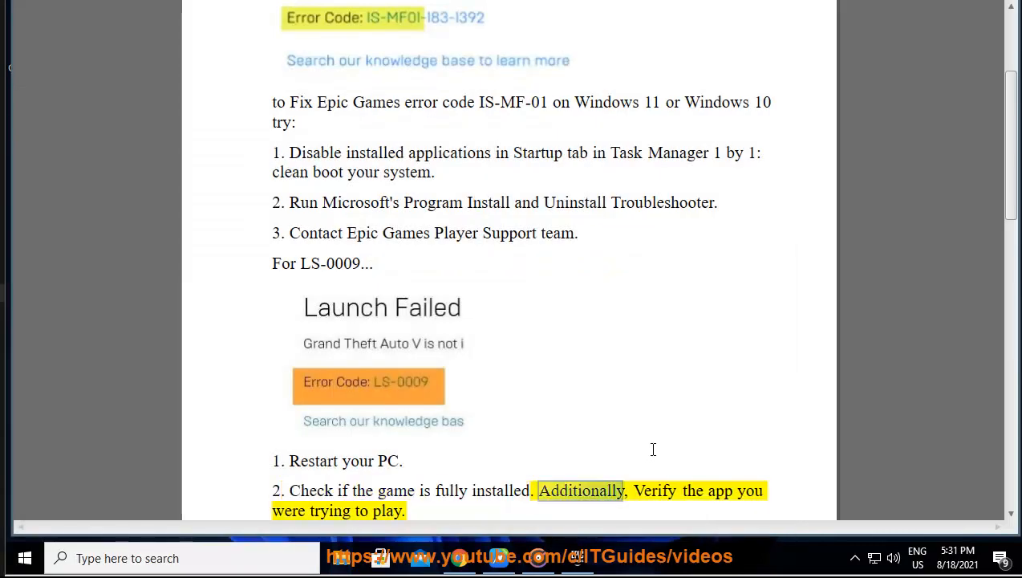
{"action": "scroll", "scroll_direction": "down", "scroll_amount": 3}
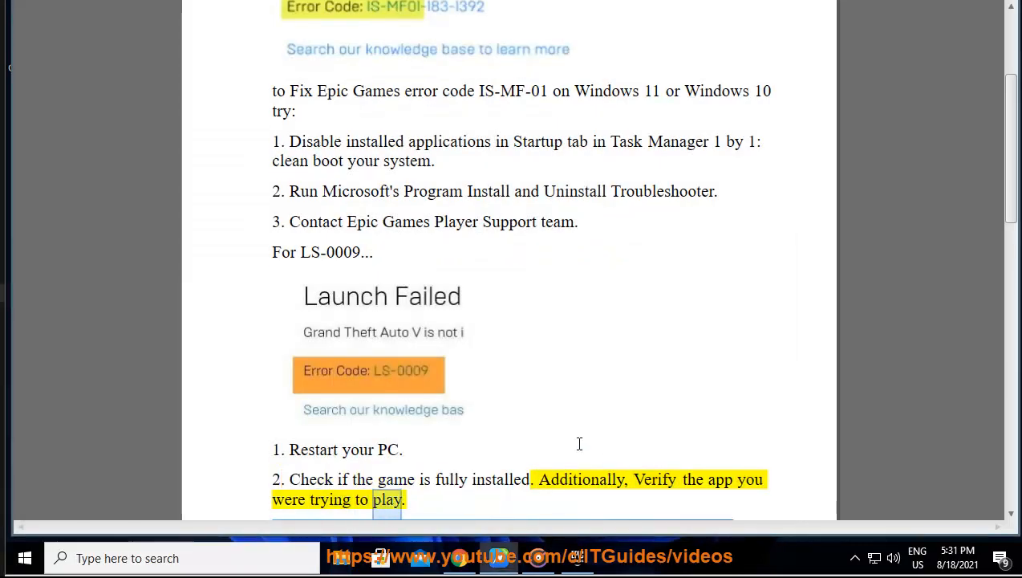
{"action": "scroll", "scroll_direction": "down", "scroll_amount": 3}
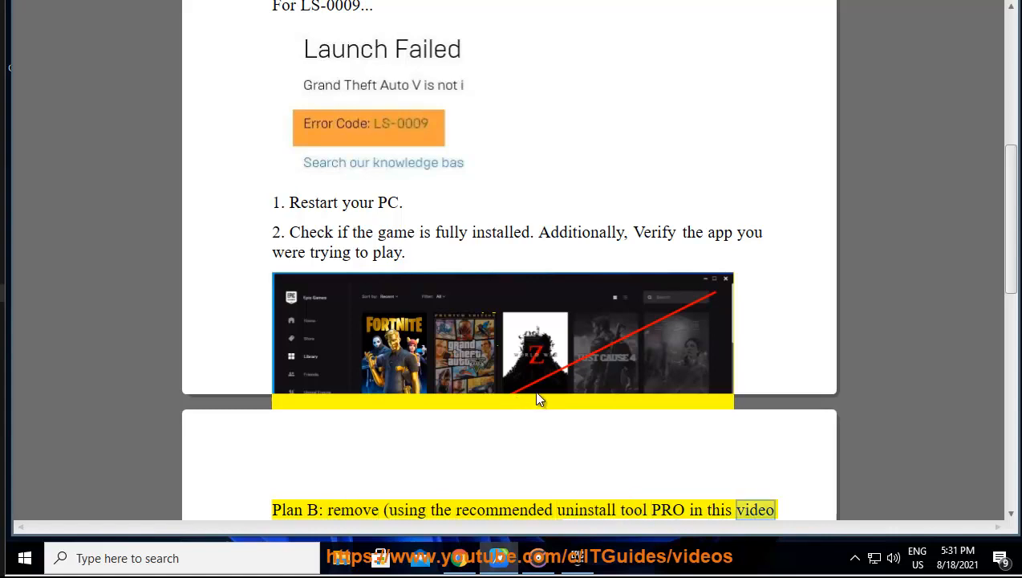
{"action": "scroll", "scroll_direction": "down", "scroll_amount": 3}
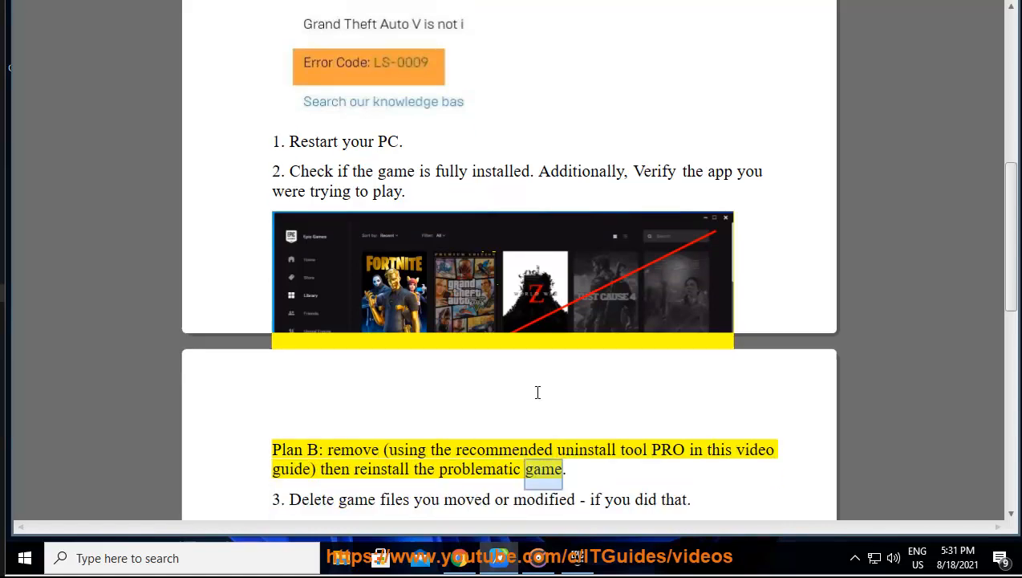